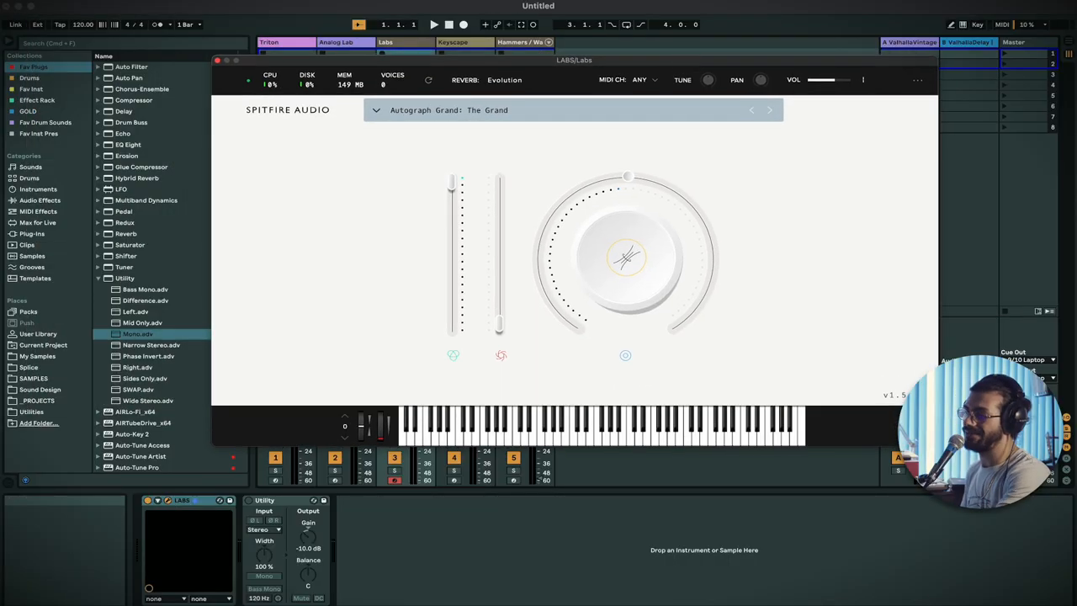
# Replace Autograph Grand: The Grand with the Soft Piano: Soft Piano preset in LABS
pyautogui.click(377, 111)
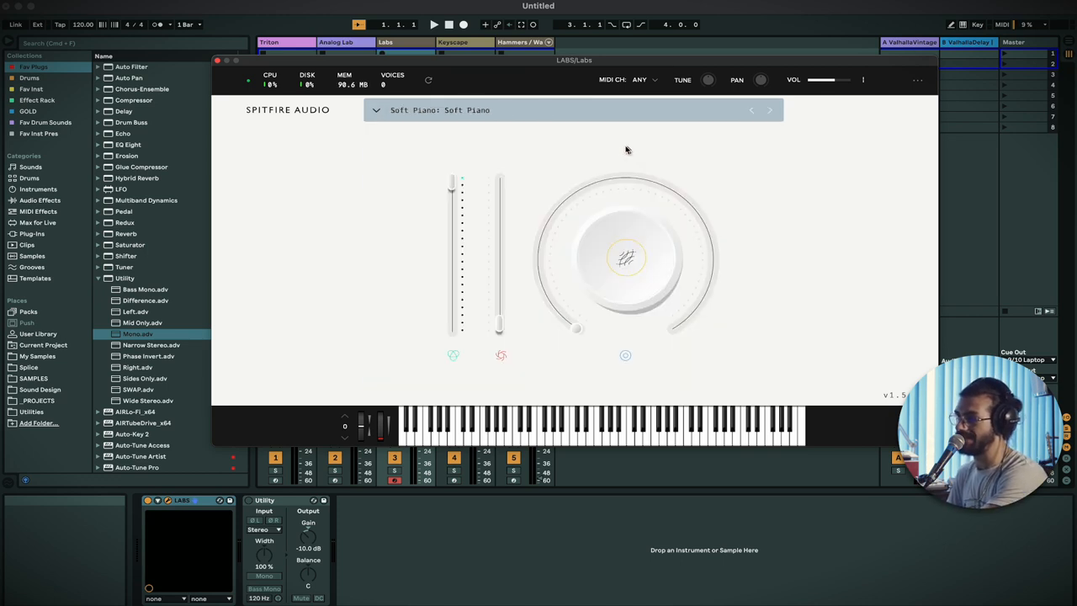
pyautogui.moveTo(566, 147)
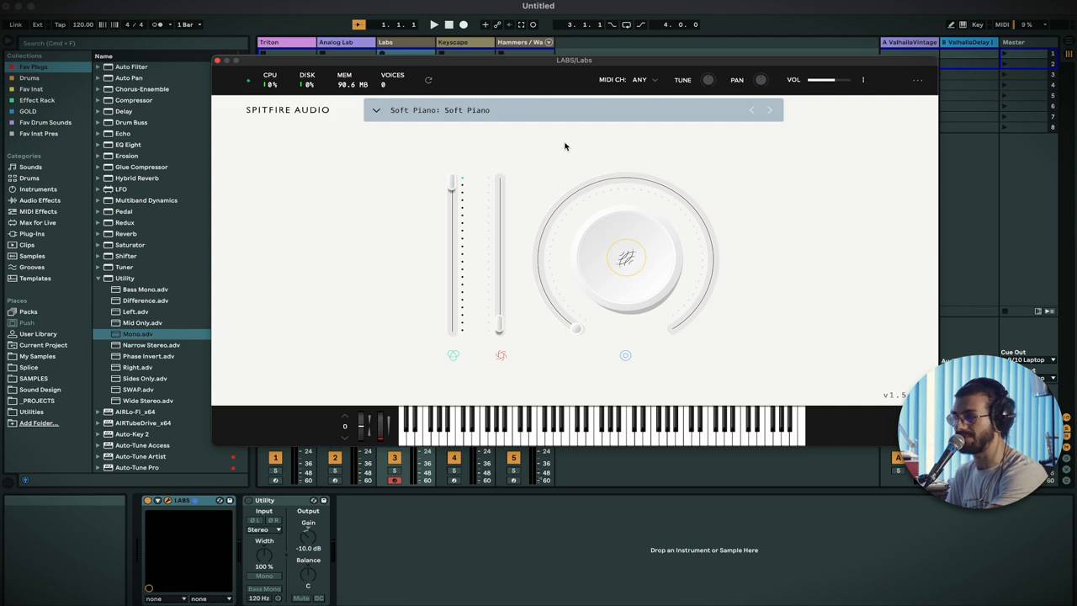